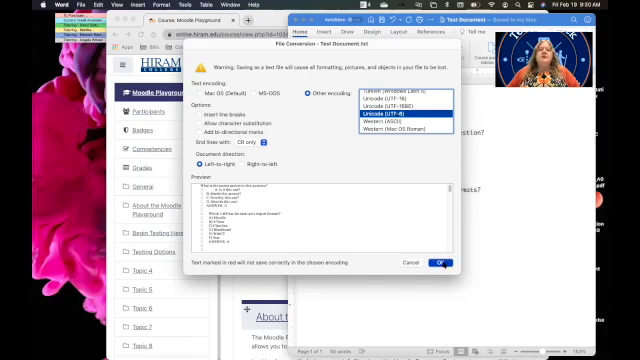
Save the test questions as a UTF-8 encoded plain-text document.
left_click(439, 262)
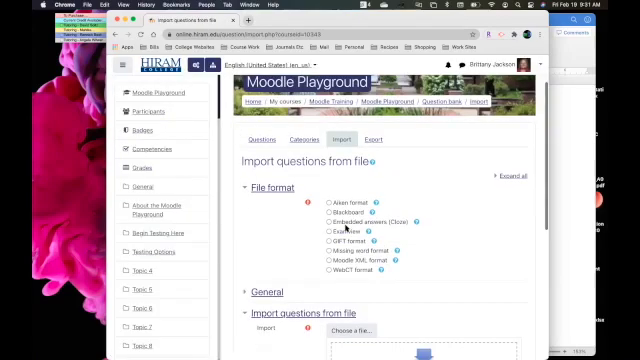
Choose Aiken import format with Default for Moodle Playground as the import category.
scroll("down", 3)
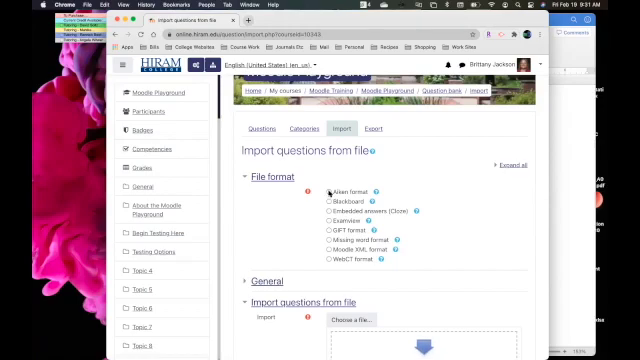
left_click(328, 188)
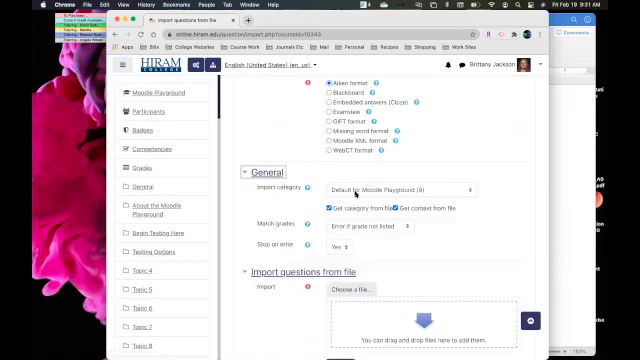
left_click(395, 190)
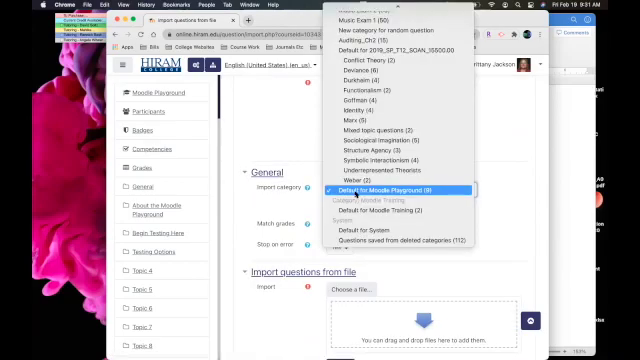
left_click(398, 190)
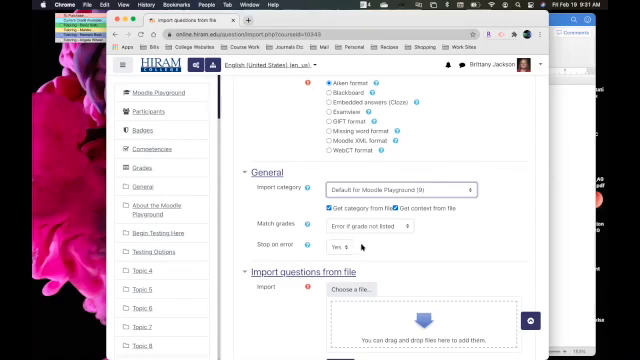
scroll("down", 3)
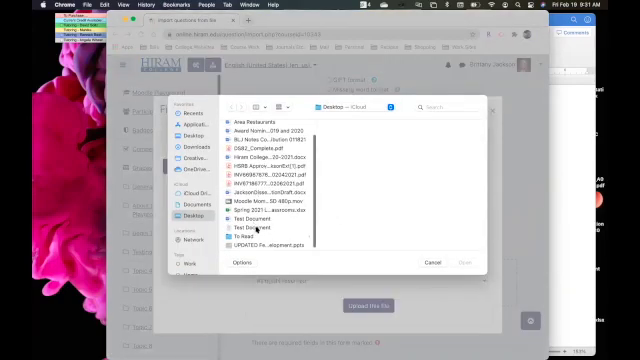
Select the Test Document text file from the Desktop as the questions file to upload.
left_click(250, 231)
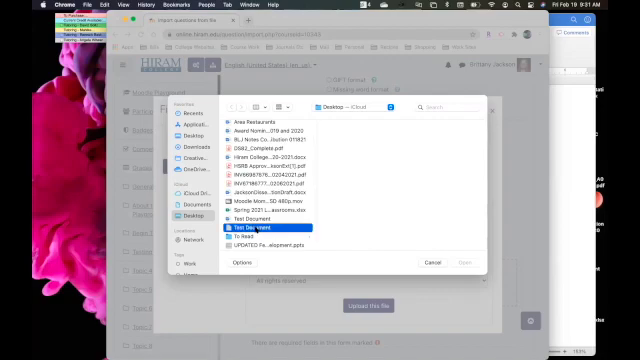
left_click(275, 232)
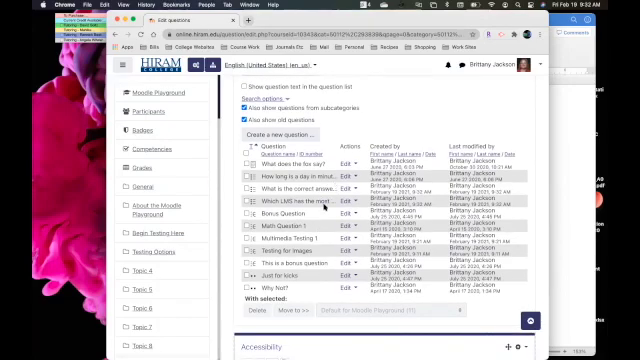
mouse_move(325, 202)
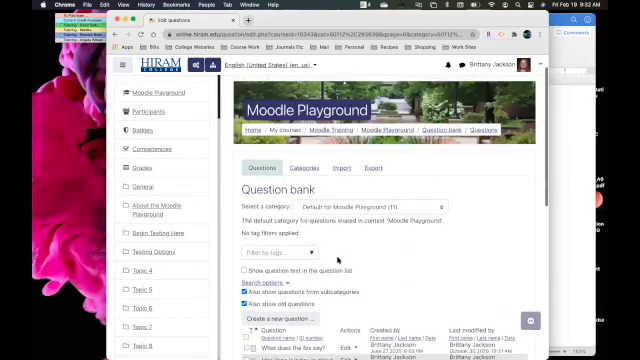
Scroll the course page down to the Begin Testing Here section with the Image Testing quiz.
scroll("down", 3)
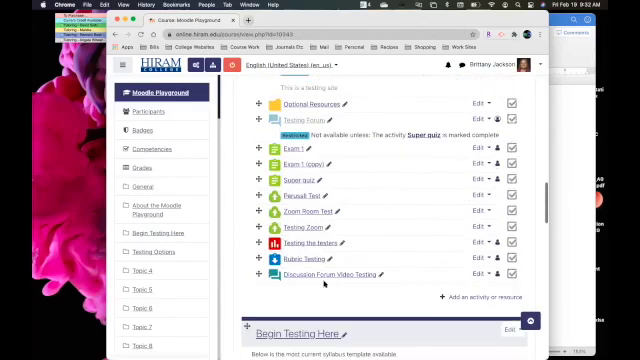
scroll("down", 3)
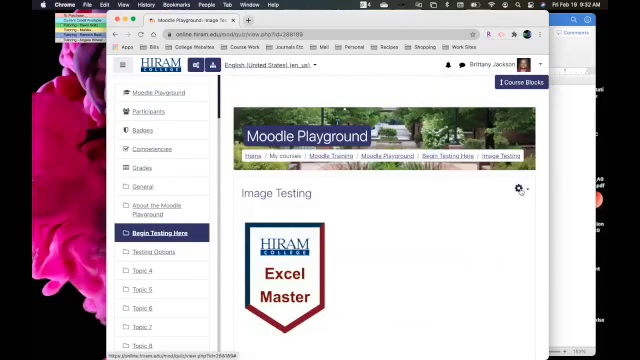
Bring up the Image Testing quiz's administration actions to reach Edit quiz.
left_click(517, 188)
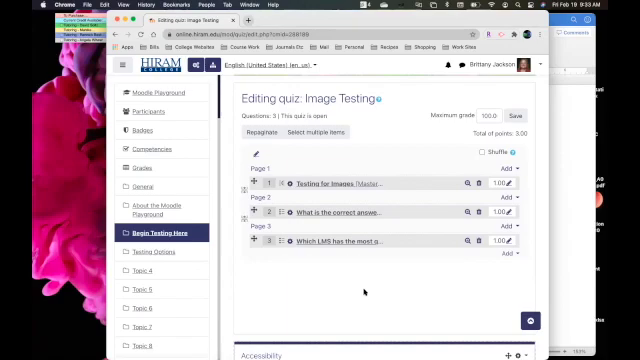
mouse_move(410, 298)
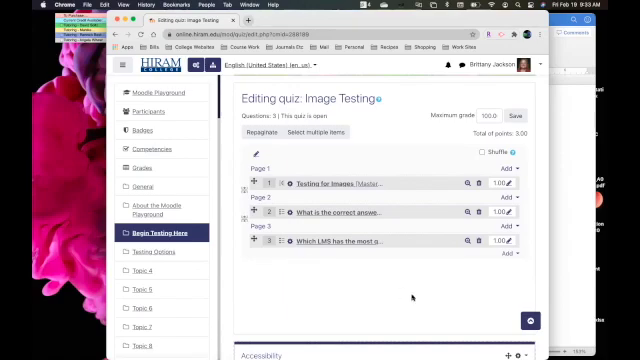